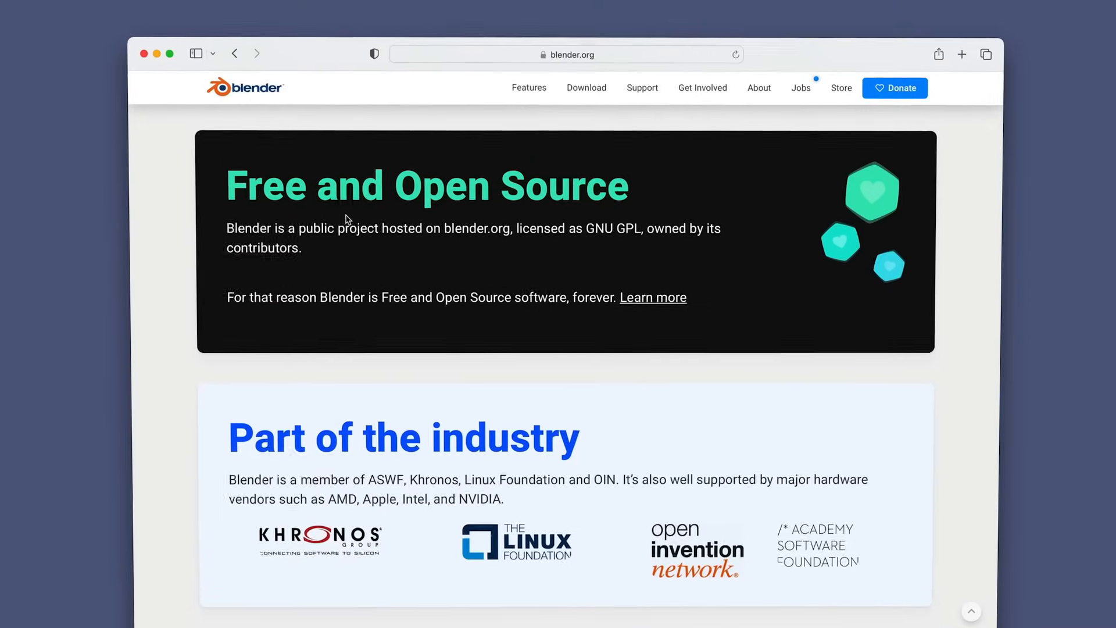
- View the Features overview on blender.org and browse the feature cards
left_click(529, 88)
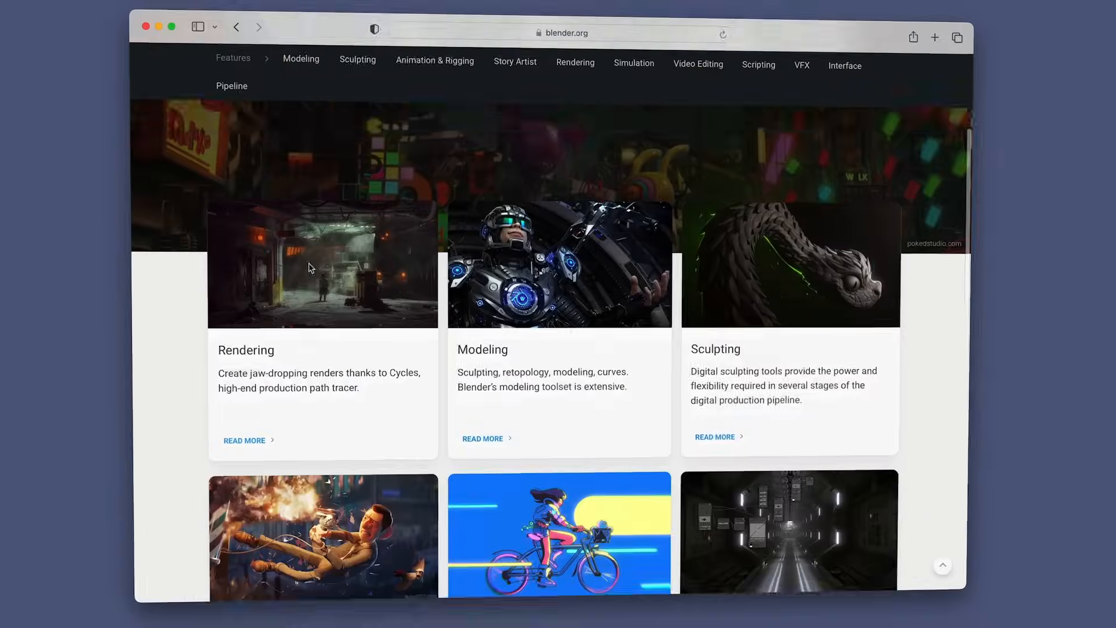
scroll("down", 3)
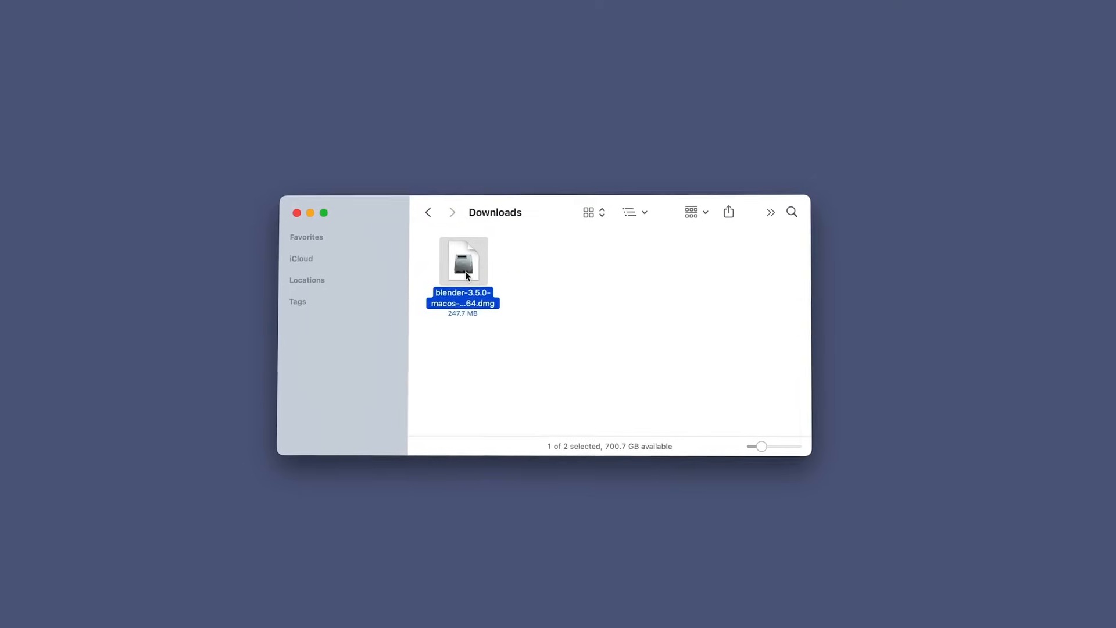
- Open the Blender 3.5.0 .dmg from Downloads and continue past the setup wizard welcome
double_click(463, 262)
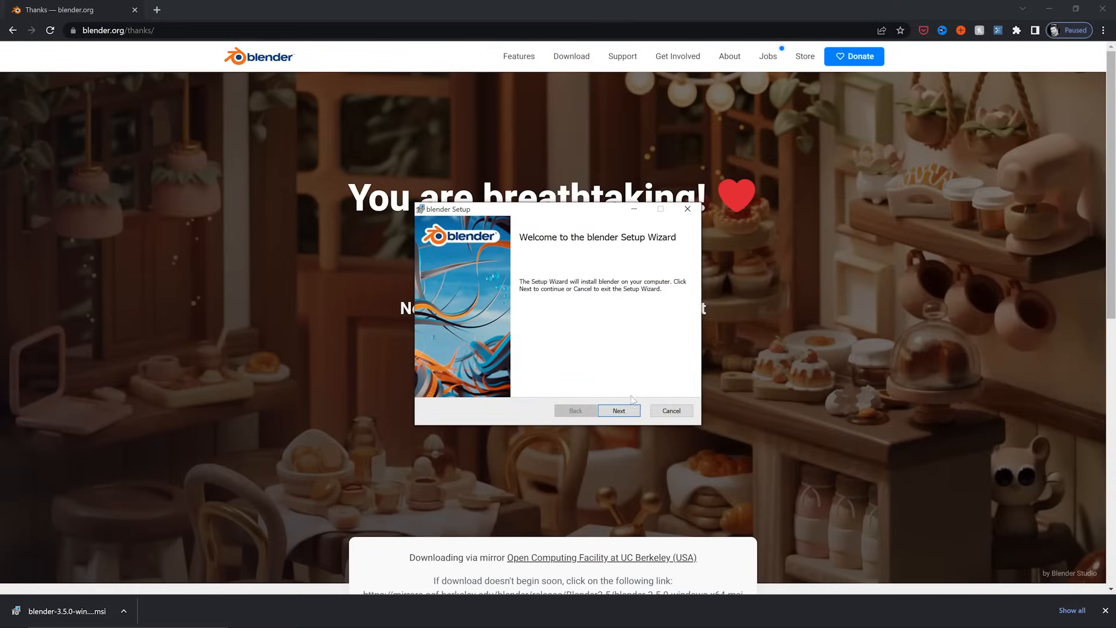
left_click(618, 410)
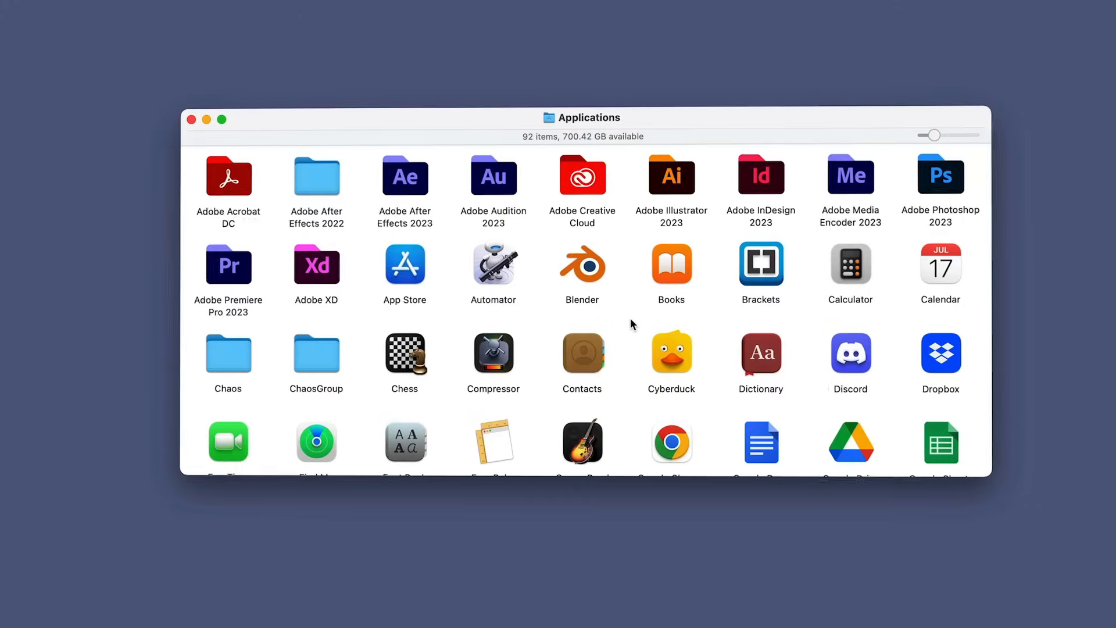
- Launch Blender from the Applications folder
left_click(581, 267)
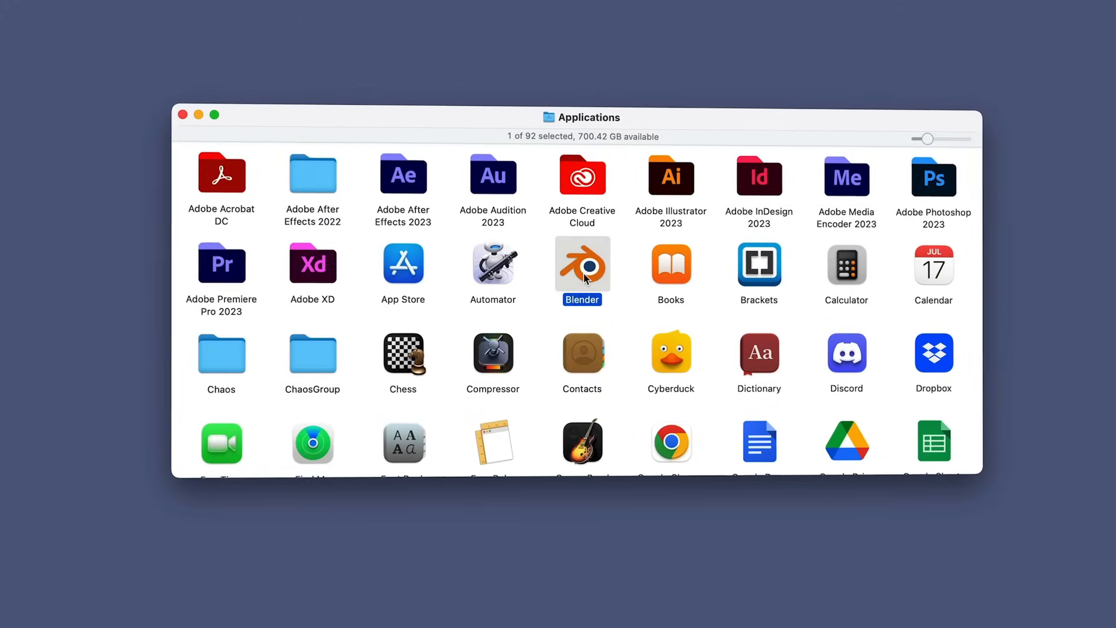
double_click(581, 265)
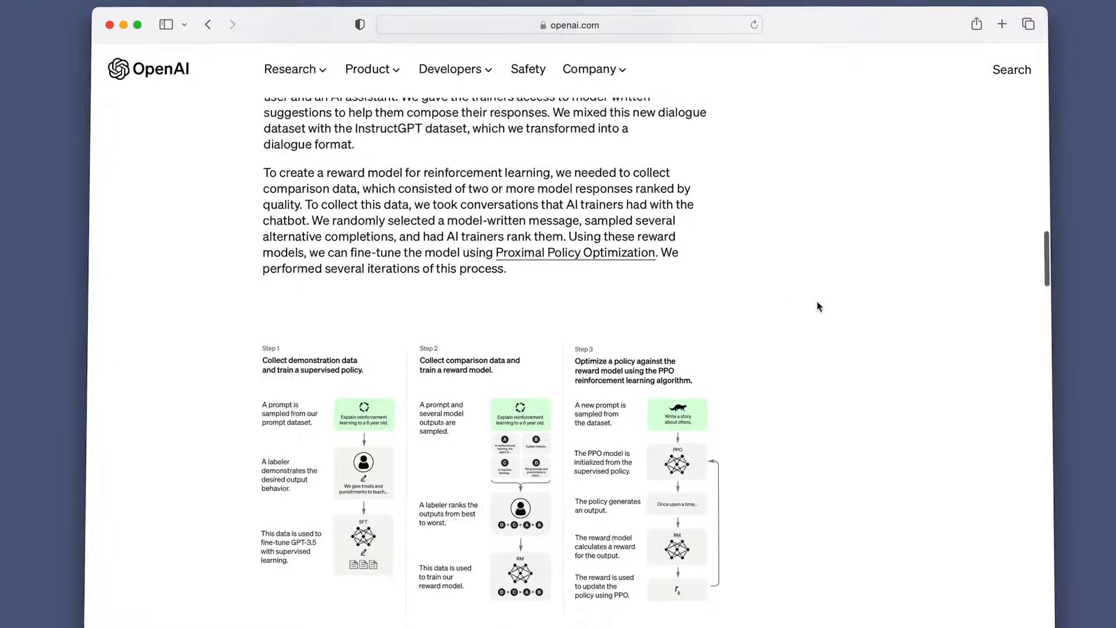
- Read through the ChatGPT training article, then start a fresh conversation on chat.openai.com
scroll("down", 3)
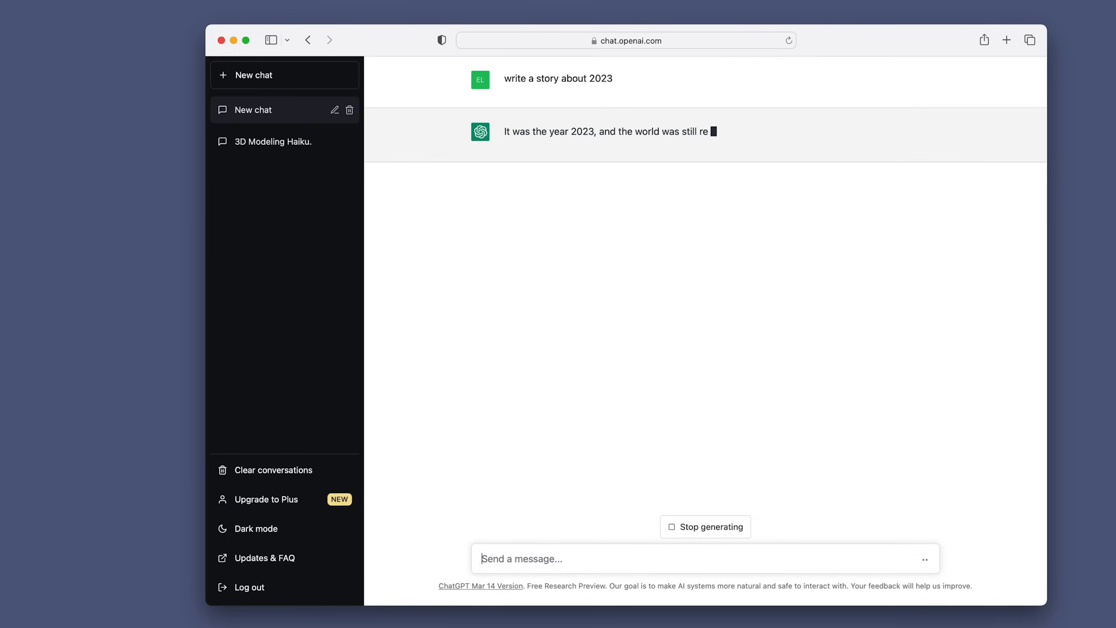
left_click(627, 39)
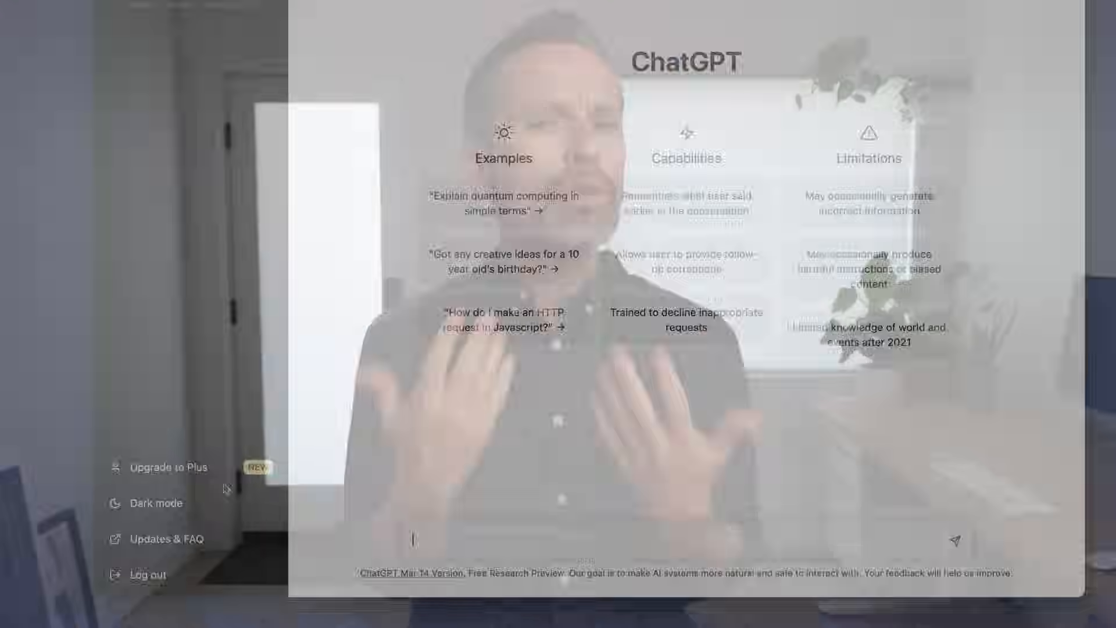
- Begin a new empty ChatGPT chat ready for a prompt
left_click(170, 467)
type("W")
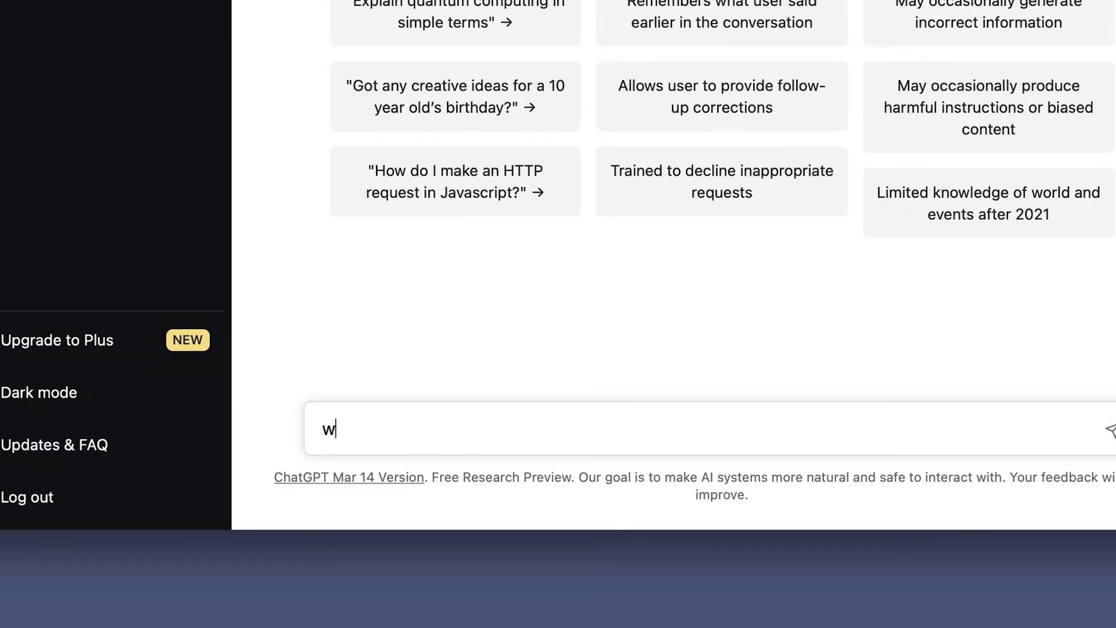
- Send ChatGPT the prompt "write a Blender script that creates a gold ball"
type("rite a Blender script that creat")
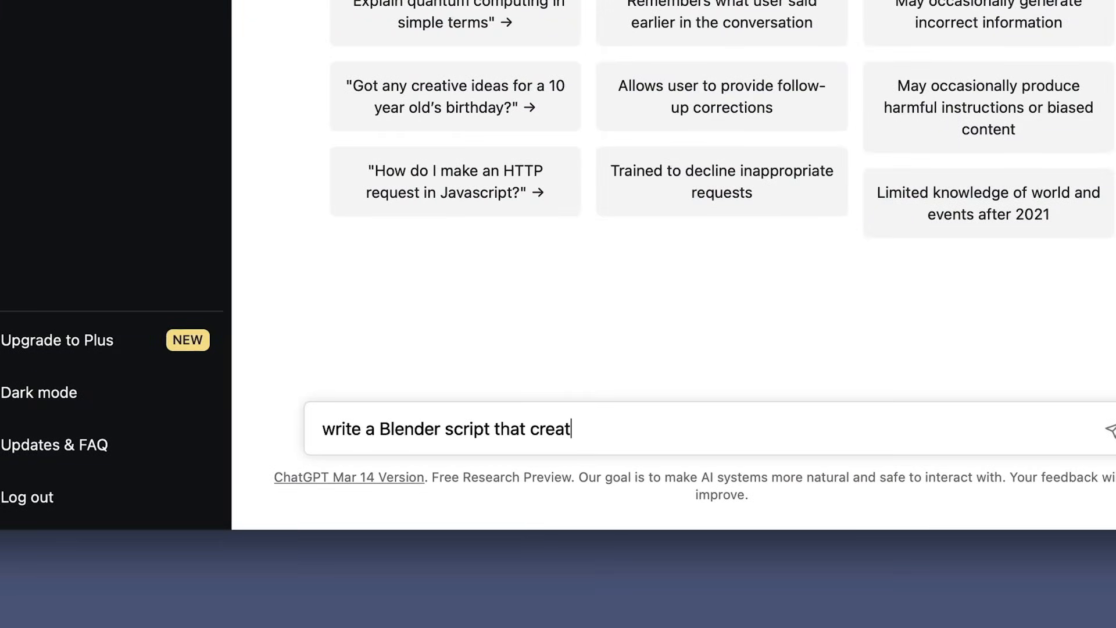
key("Return")
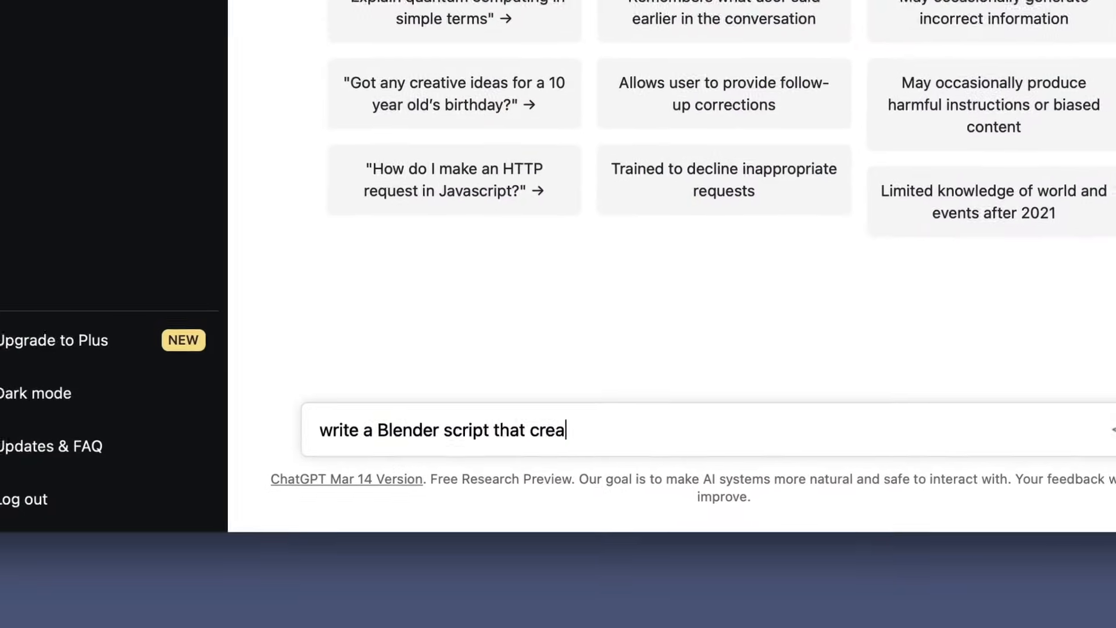
type("tes a gold ball in Blende")
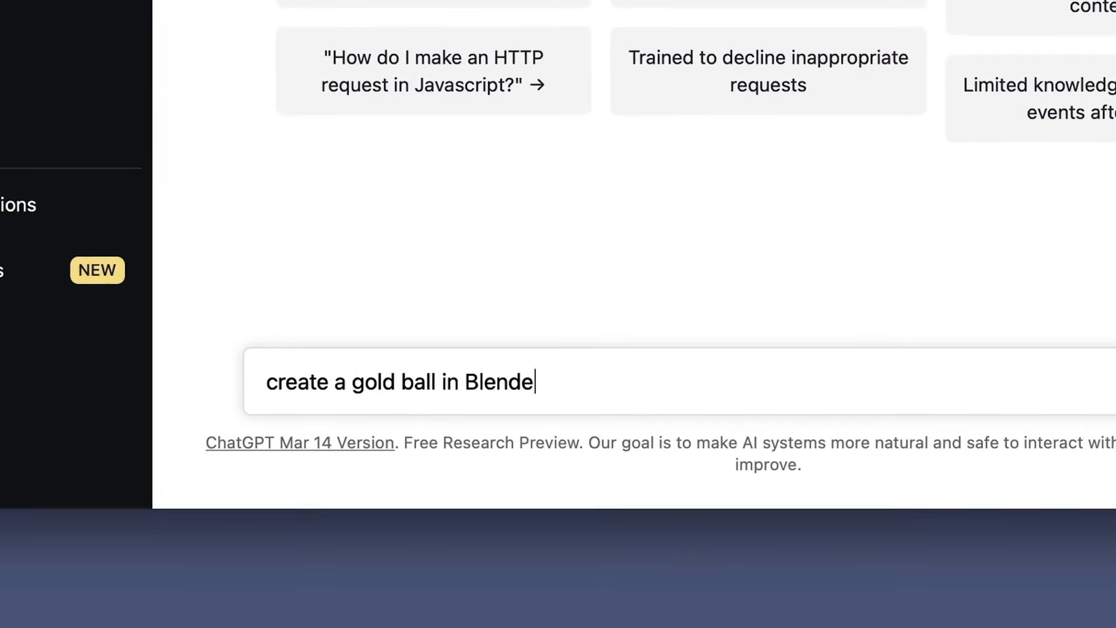
key("Return")
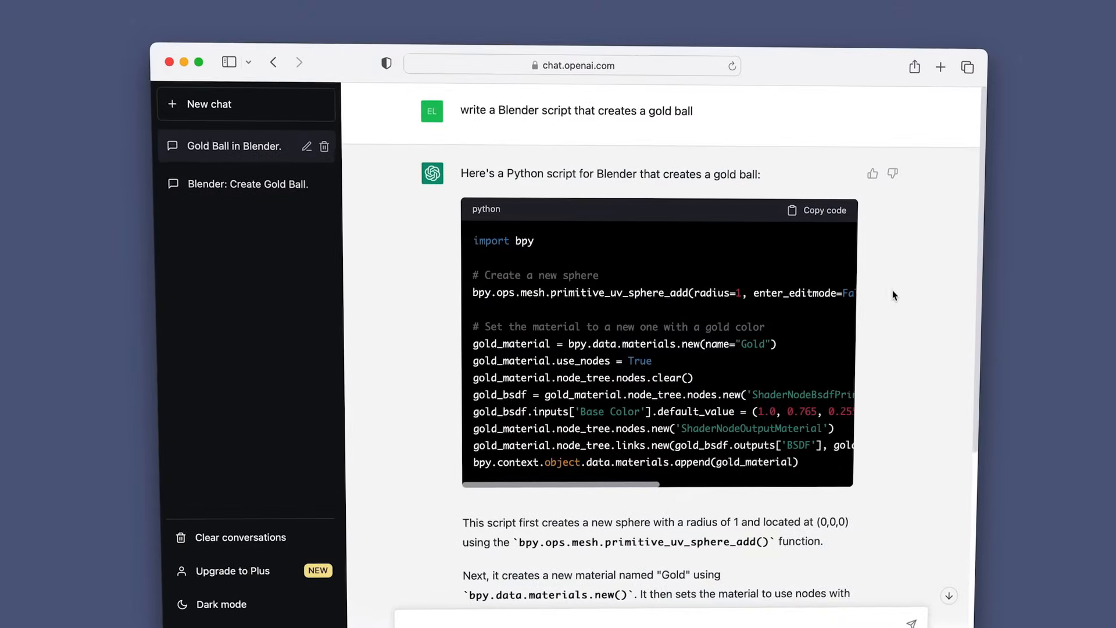
- Delete the default cube, leaving only the camera and light
left_click(816, 211)
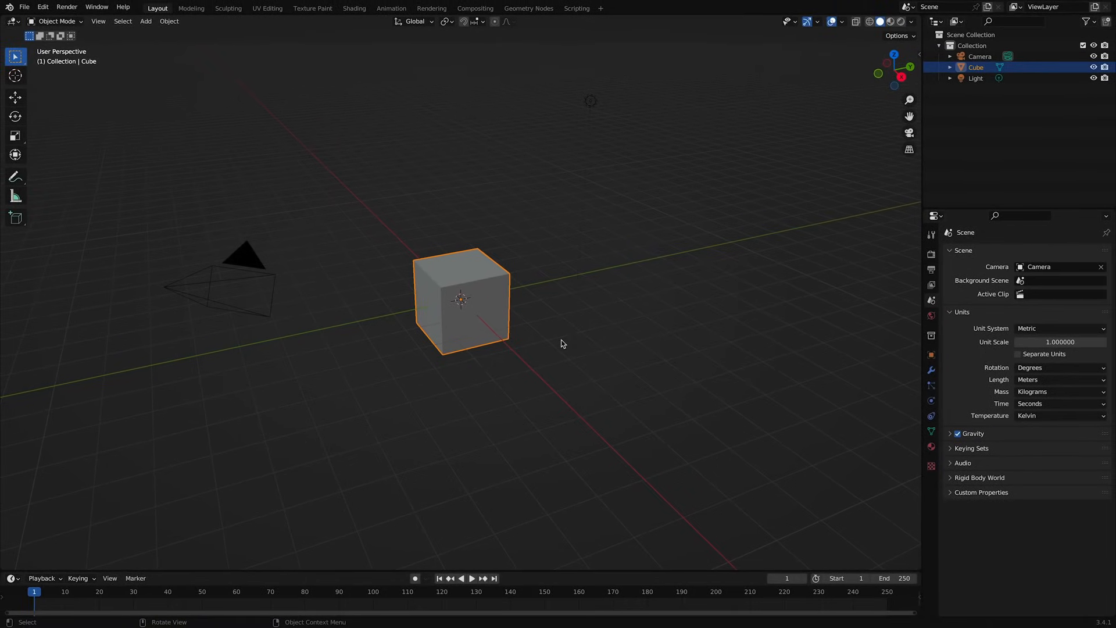
mouse_move(493, 312)
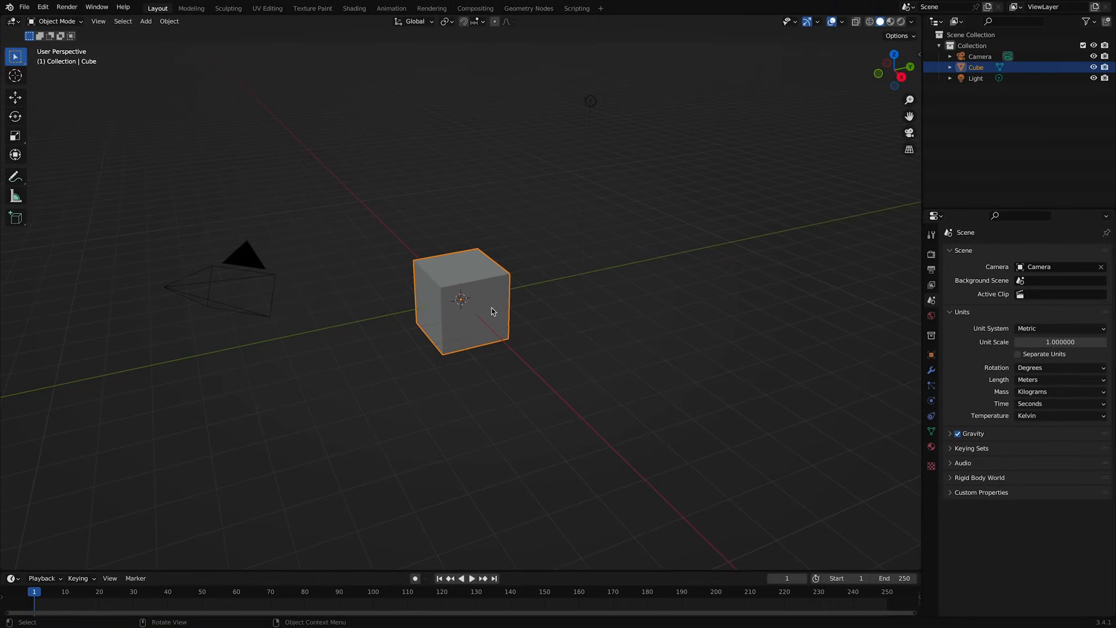
key("x")
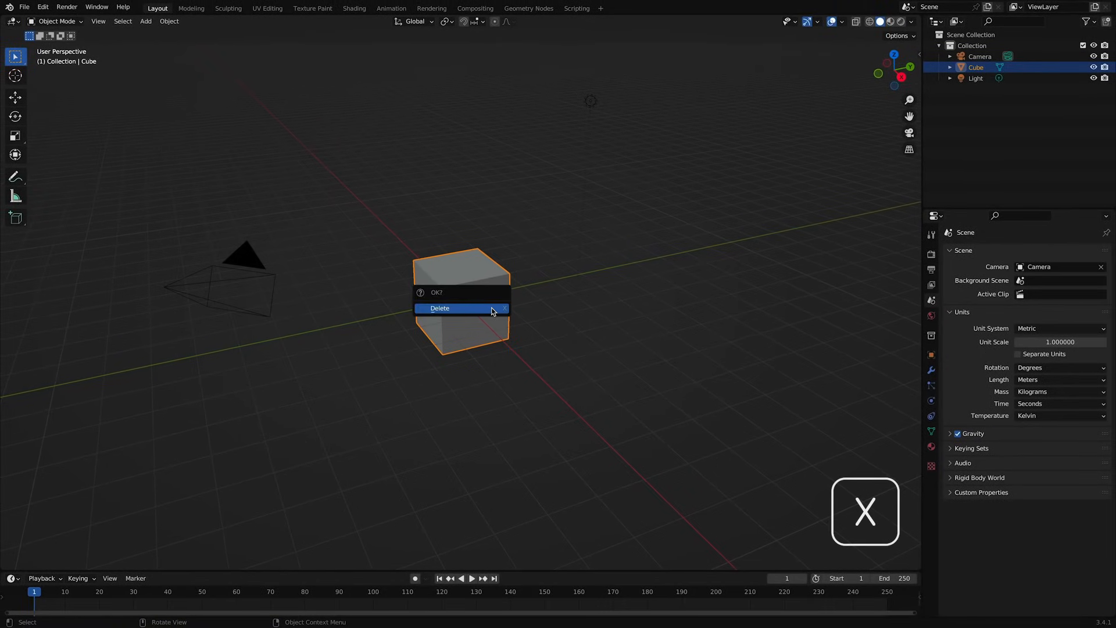
left_click(438, 307)
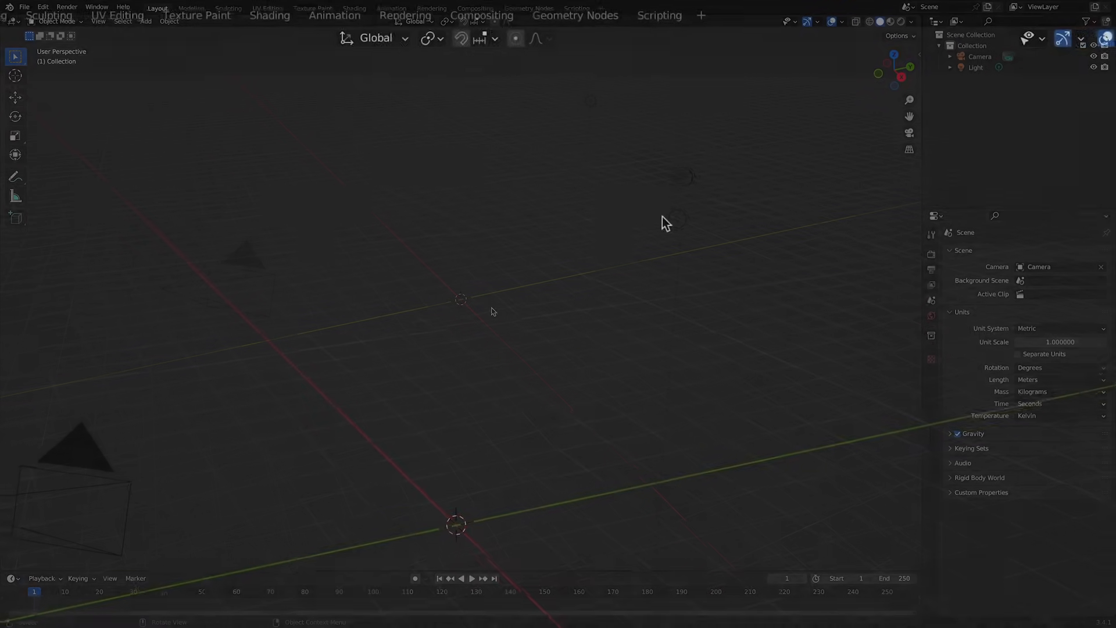
- Paste the gold-ball script into a new text block in Scripting and run it to add a UV sphere
left_click(658, 15)
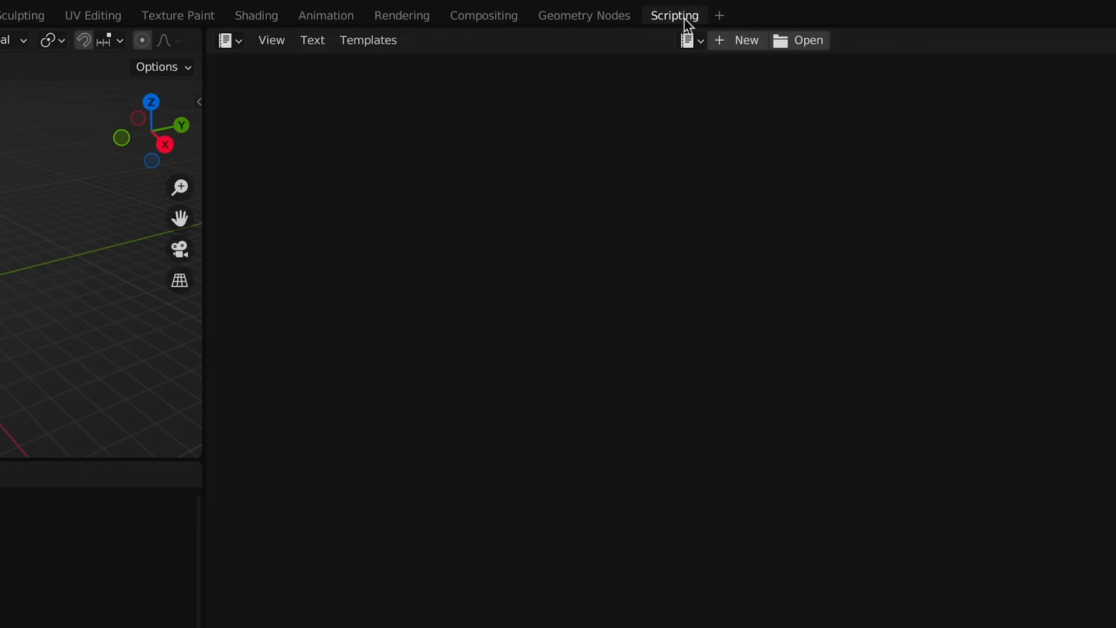
left_click(745, 39)
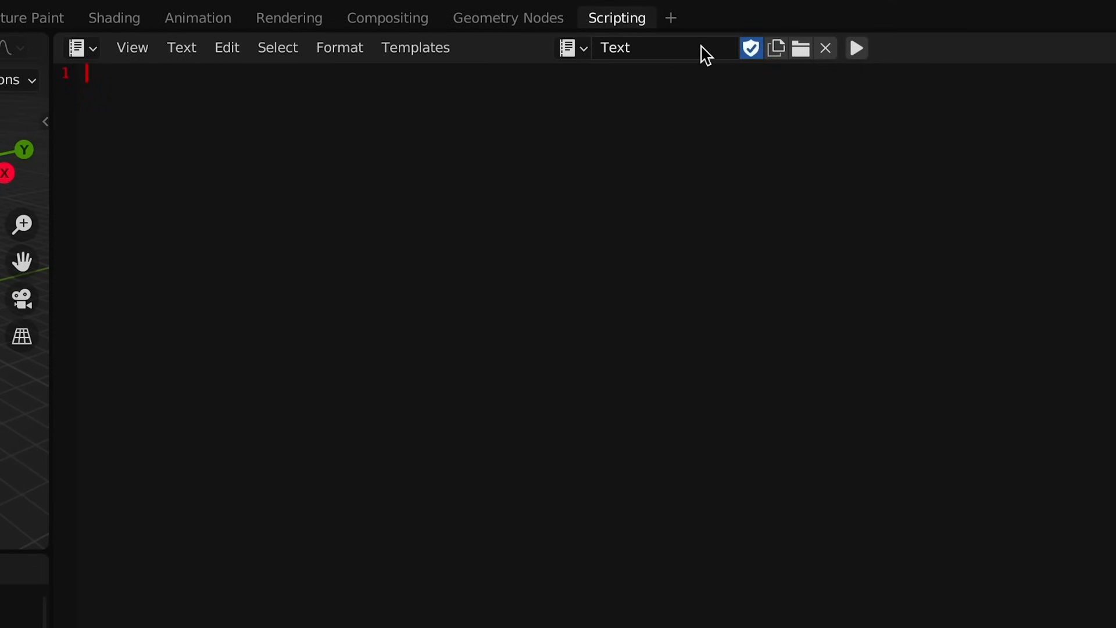
type("import bpy")
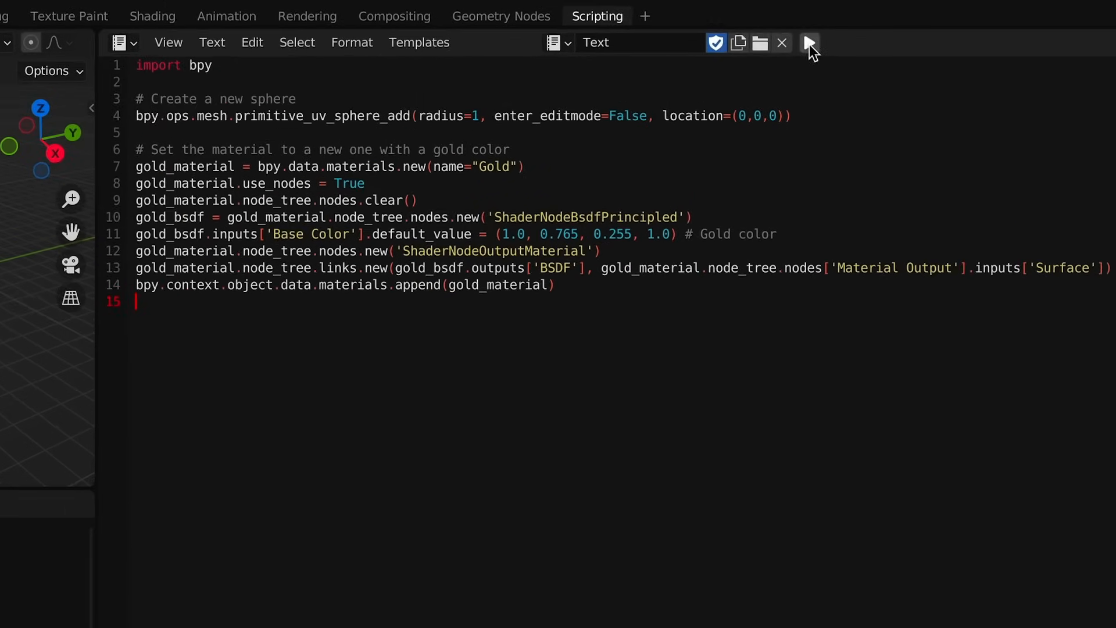
left_click(809, 41)
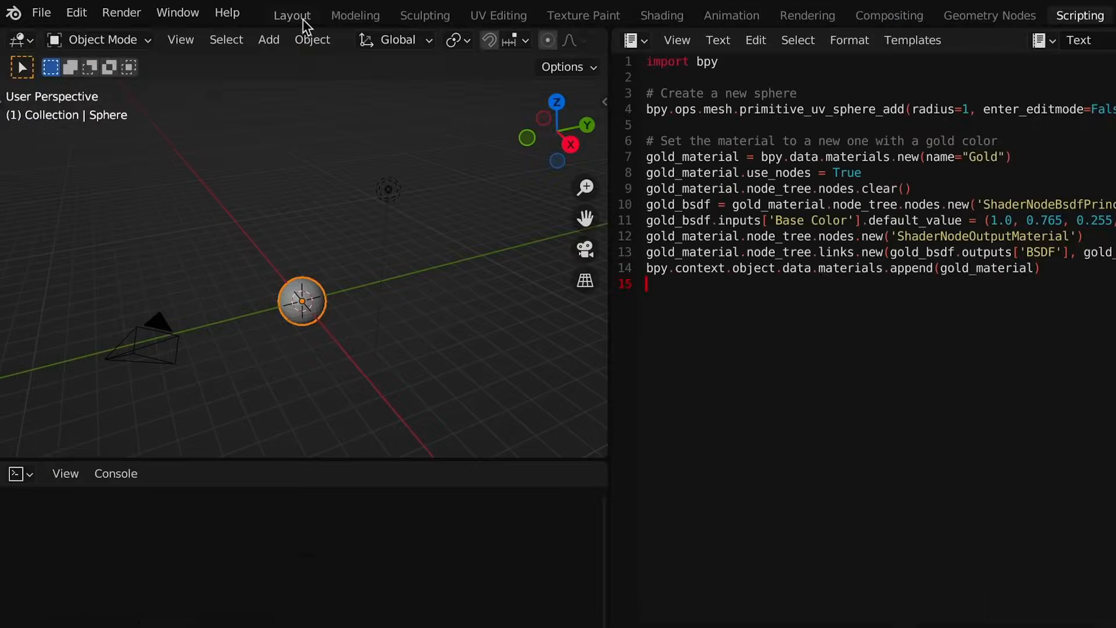
- View the new sphere in the Layout workspace with Material Preview shading
left_click(292, 15)
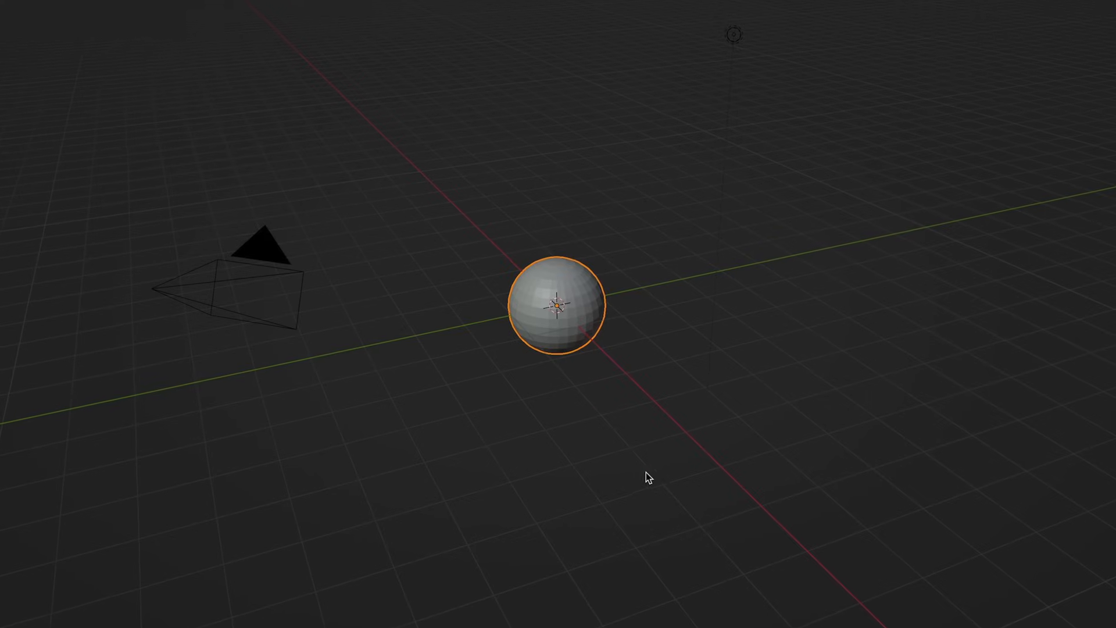
mouse_move(599, 50)
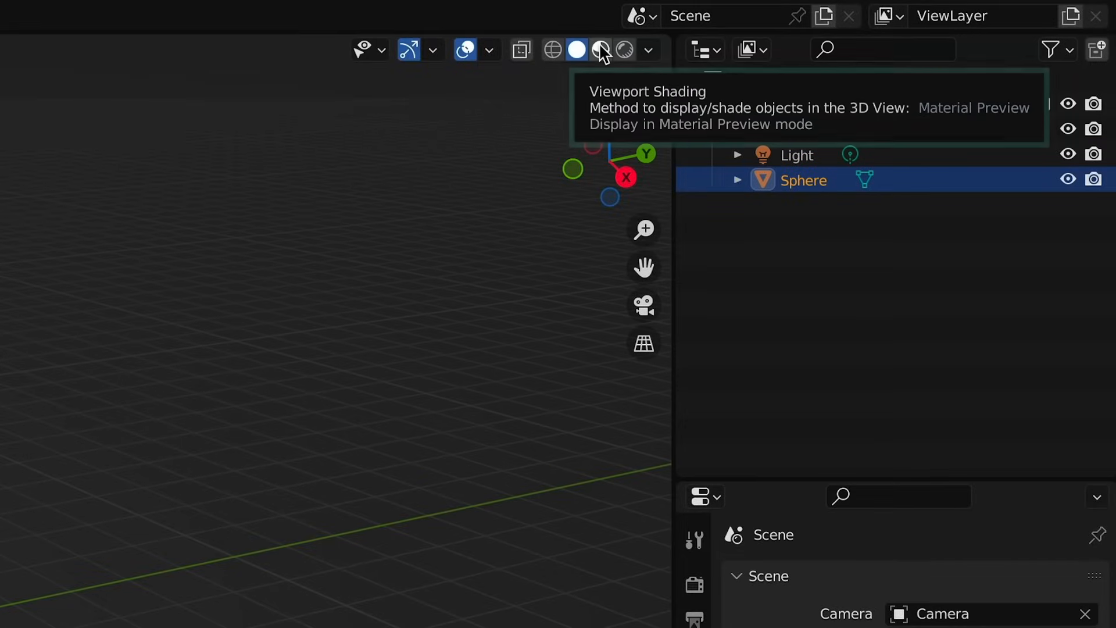
left_click(576, 49)
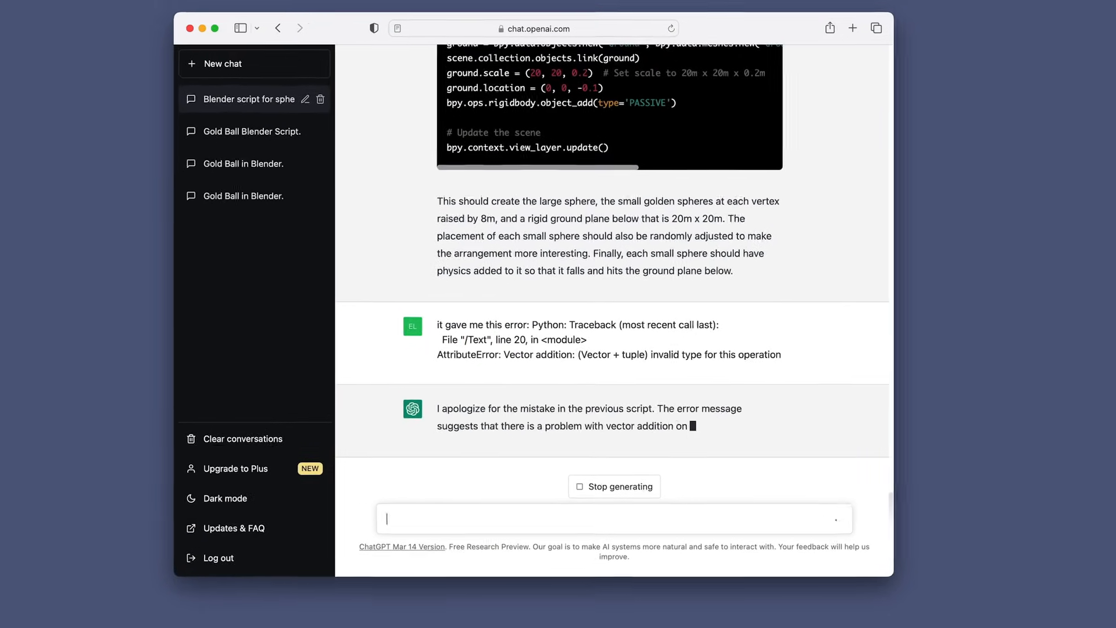
- Follow ChatGPT's corrected answer to the Vector addition traceback as it generates
scroll("down", 3)
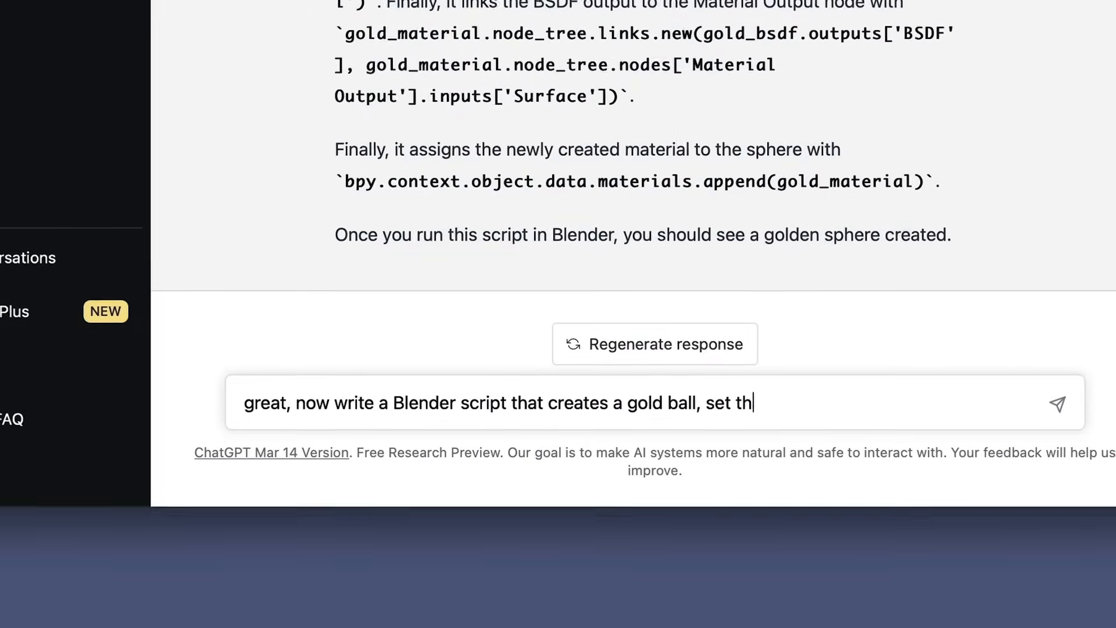
- Ask ChatGPT for a gold ball with smooth shading and lower roughness
type("e shading to smooth, and lower the roughness")
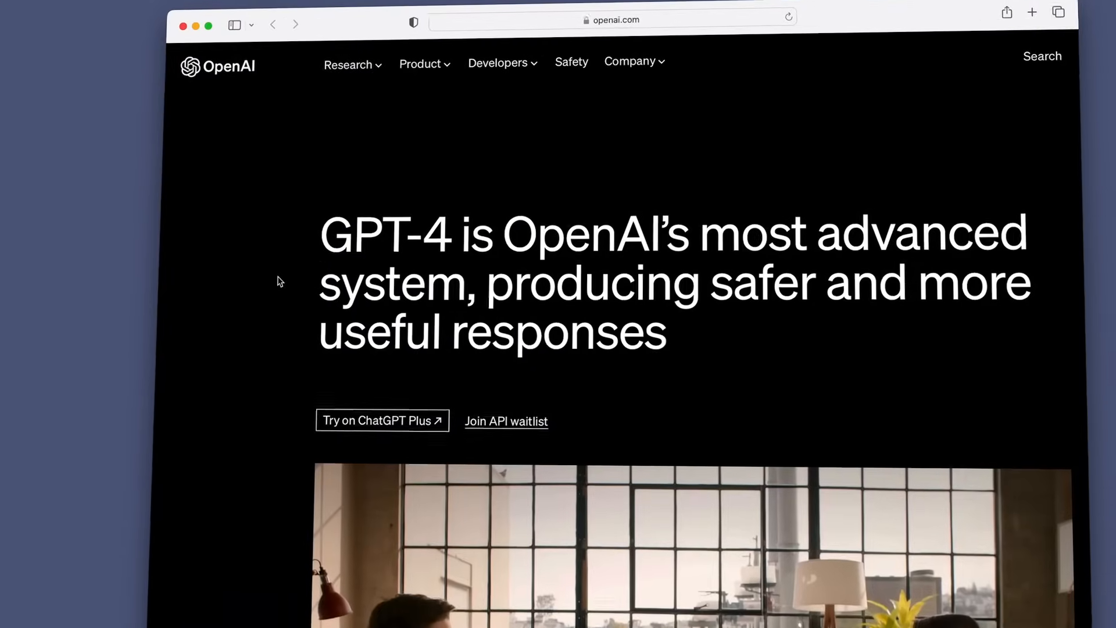
- Scroll the GPT-4 page down to the reasoning comparison with ChatGPT
scroll("down", 3)
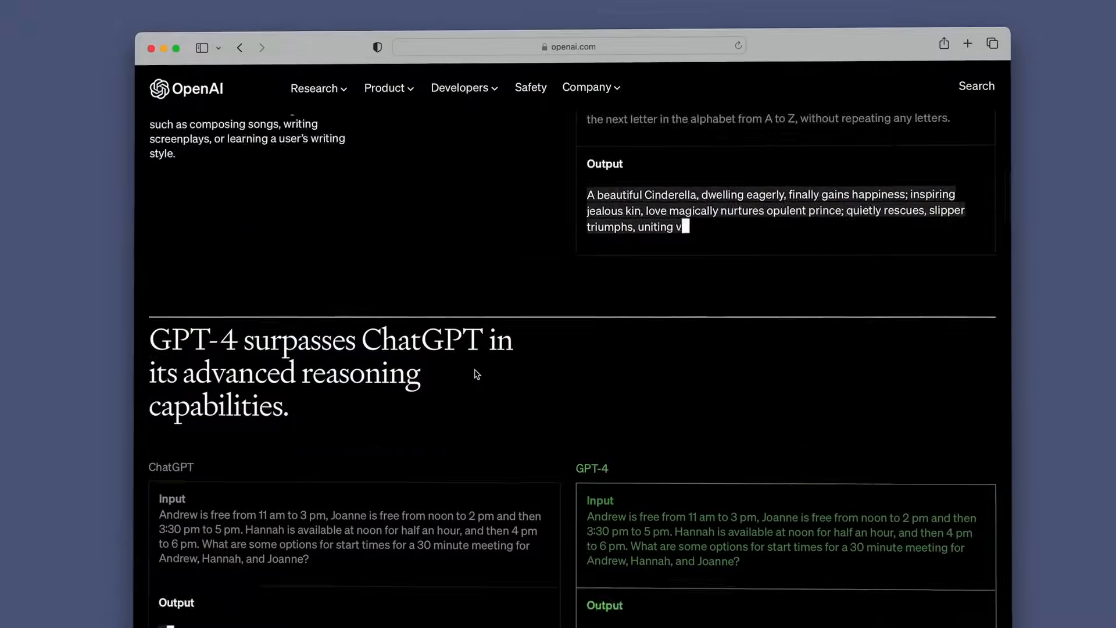
scroll("down", 3)
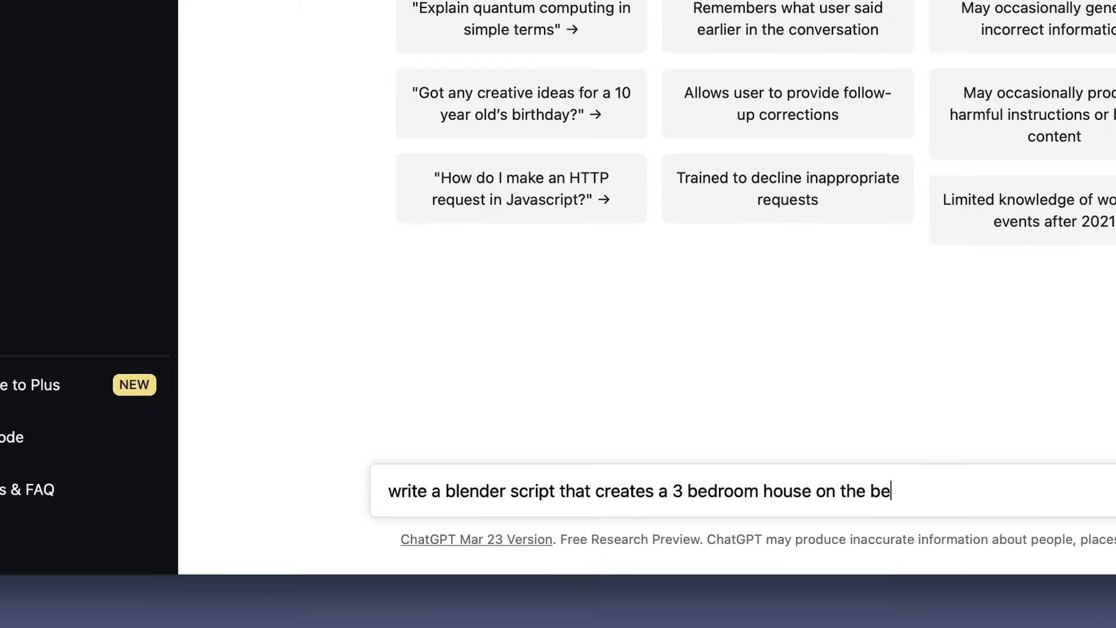
- Send the three-bedroom house prompt and review the generated room-building code
key("Return")
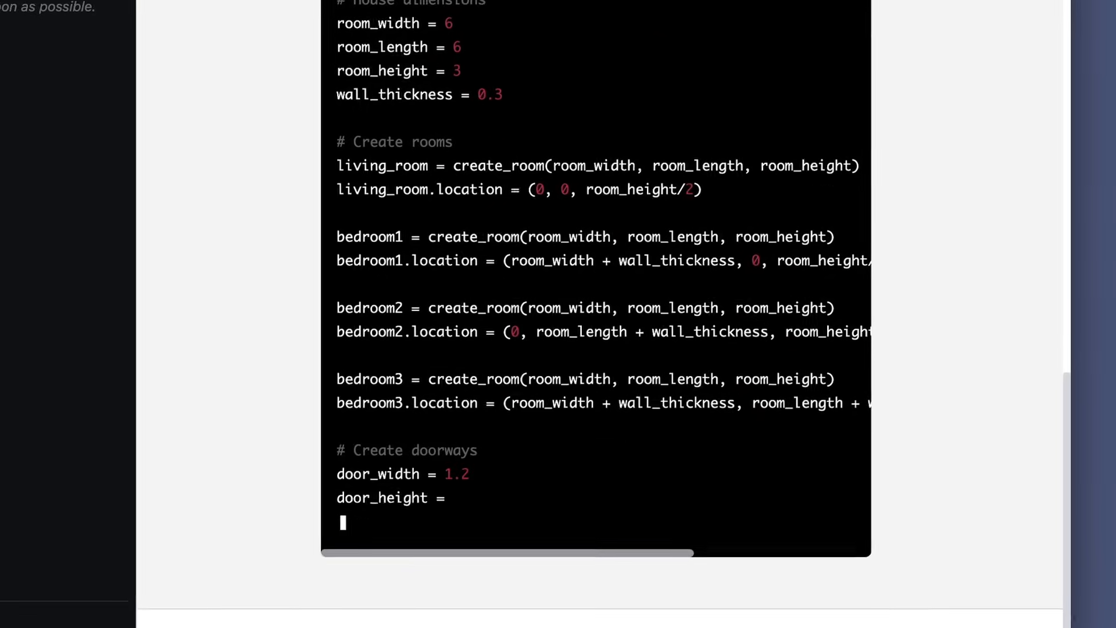
scroll("down", 3)
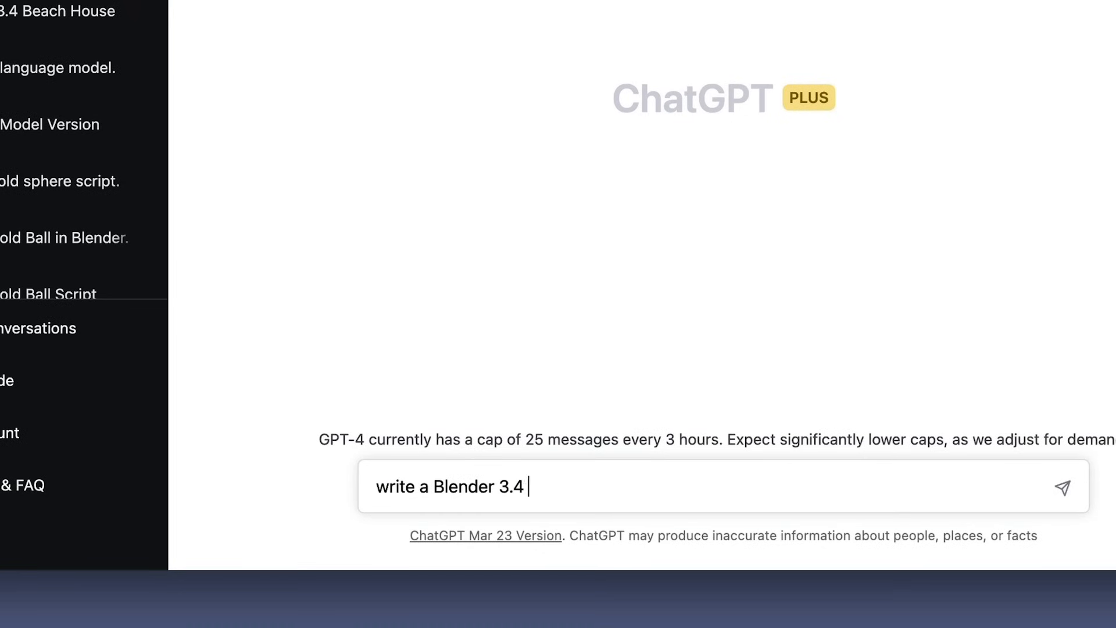
- Begin the GPT-4 prompt 'write a Blender 3.4 script that animates the game po'
type("script that animates the game po")
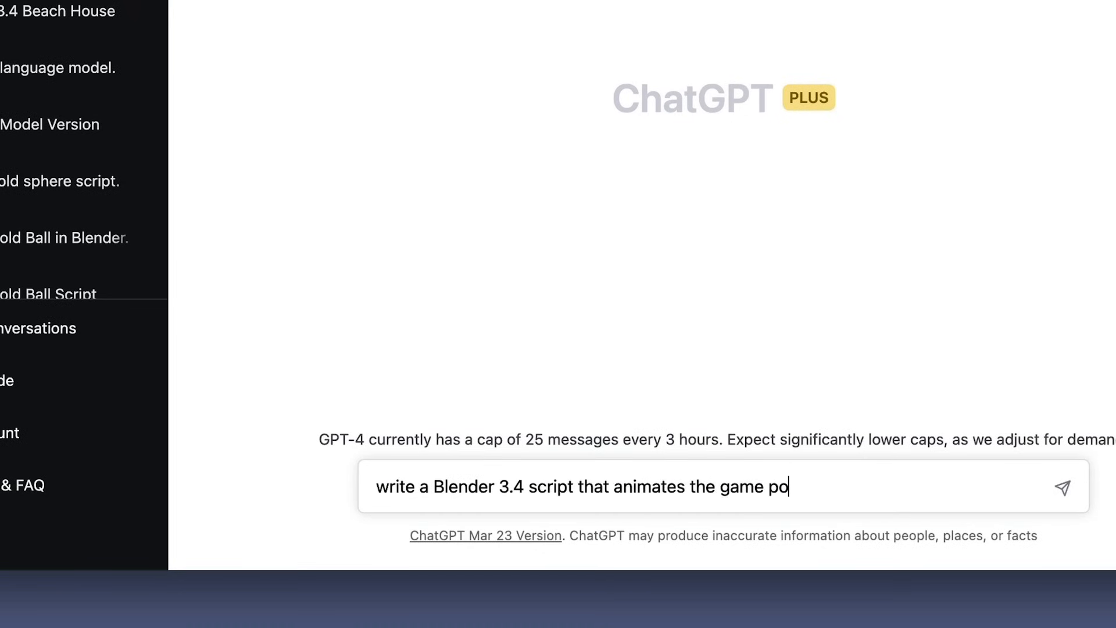